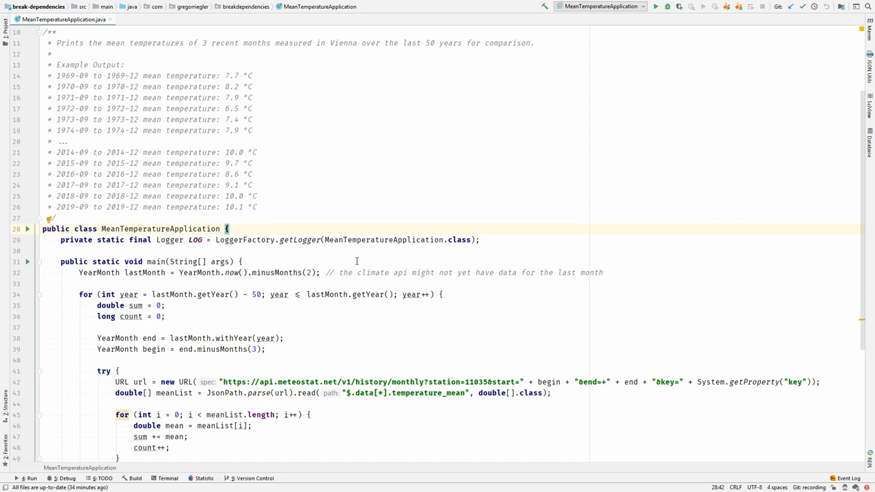
pyautogui.moveTo(680, 295)
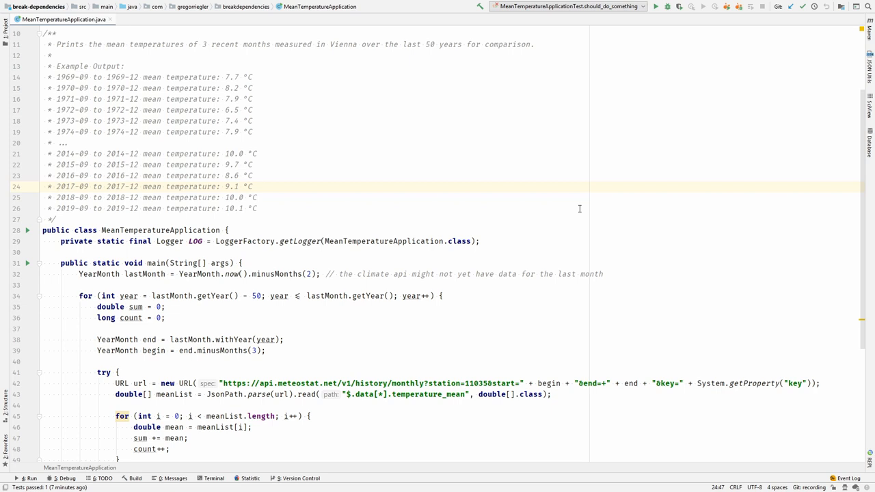
pyautogui.moveTo(84, 276)
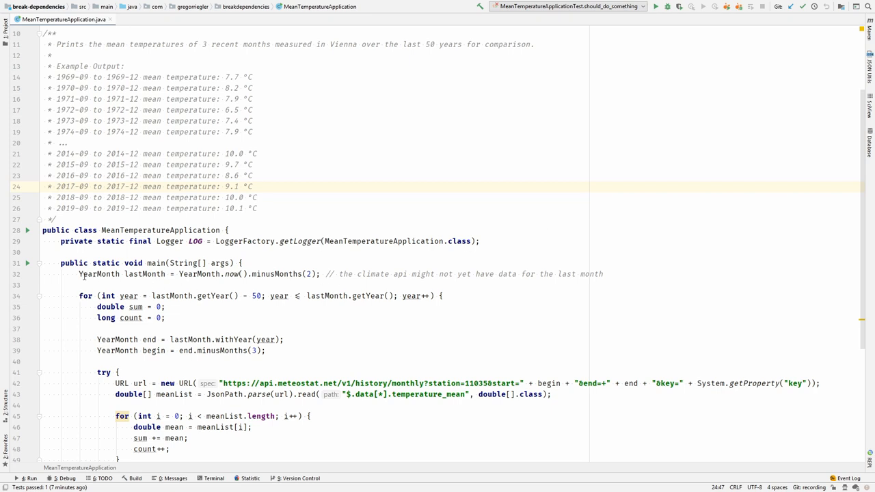
# Select the whole main body starting from YearMonth.now() and start Extract Method
pyautogui.click(319, 273)
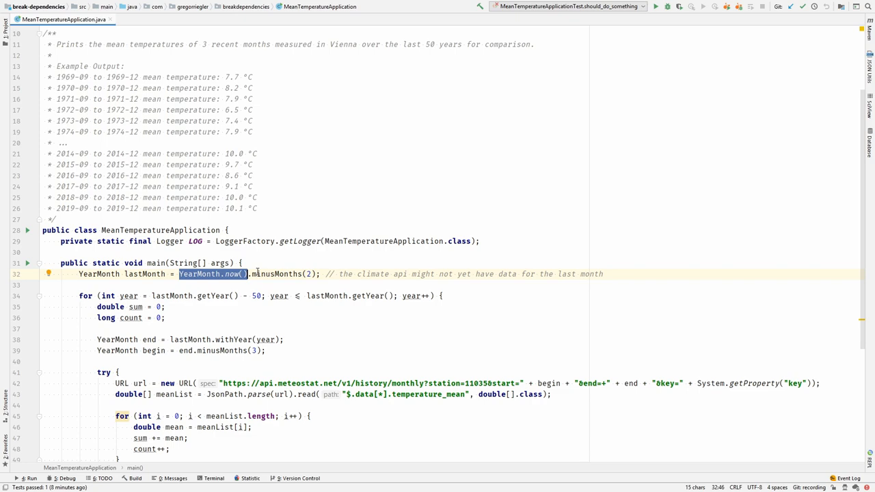
pyautogui.scroll(-3)
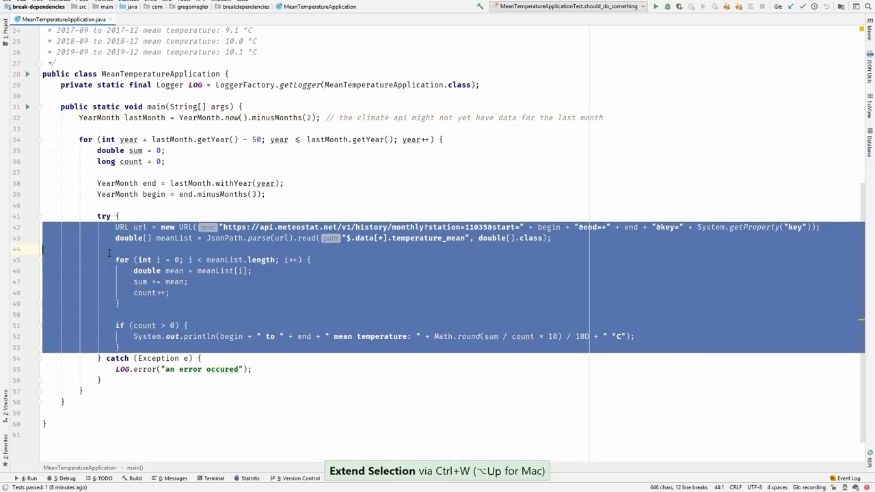
pyautogui.press('ctrl+w')
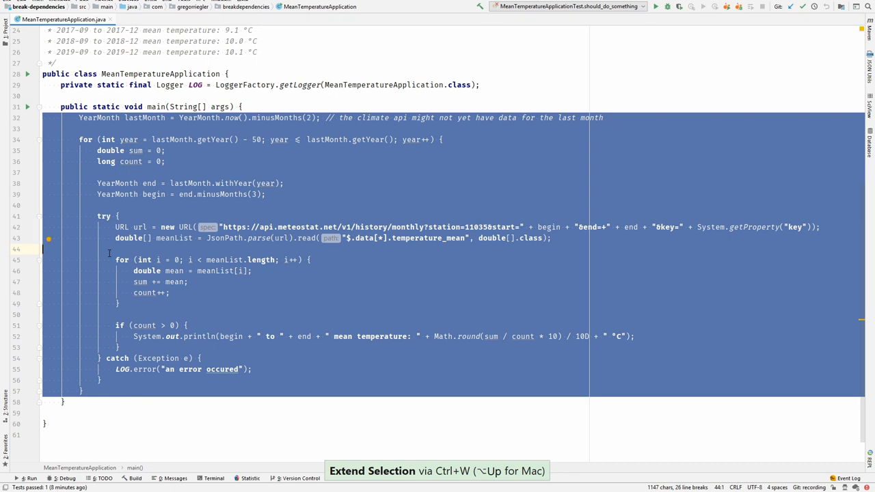
pyautogui.press('ctrl+alt+m')
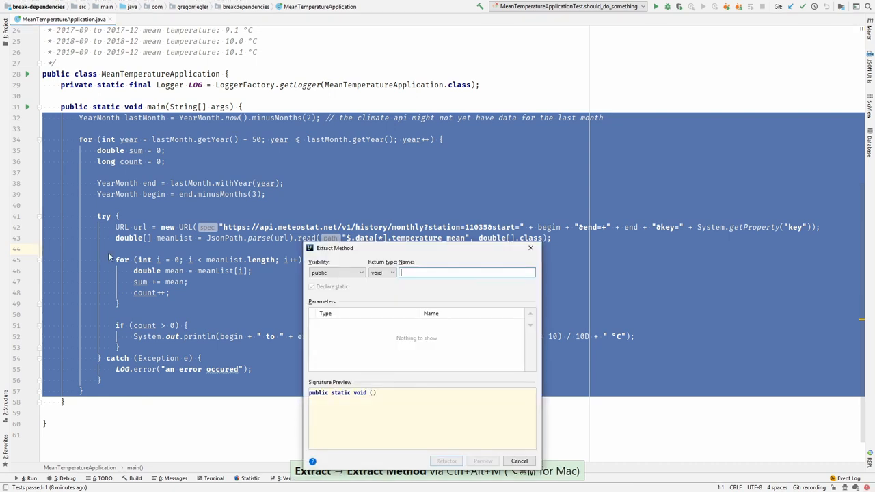
# Name the extracted method printHistoricalMeanTemperatures and confirm the refactoring
pyautogui.write('p')
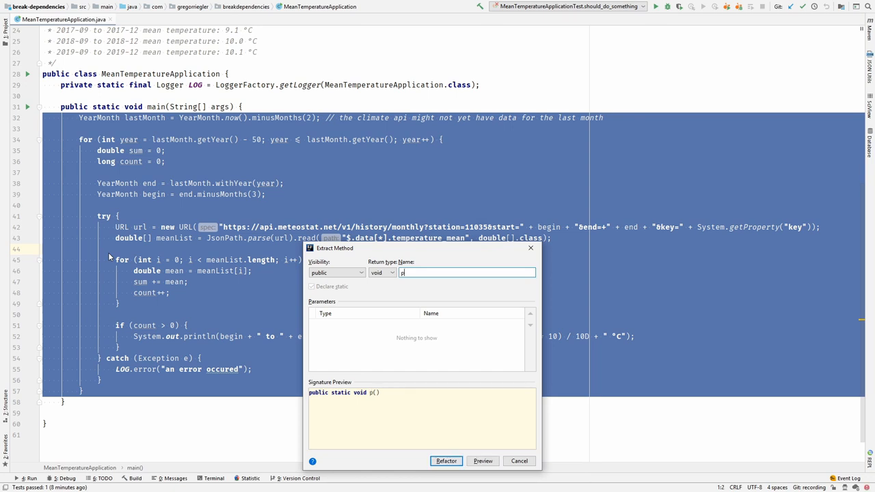
pyautogui.write('rintHistor')
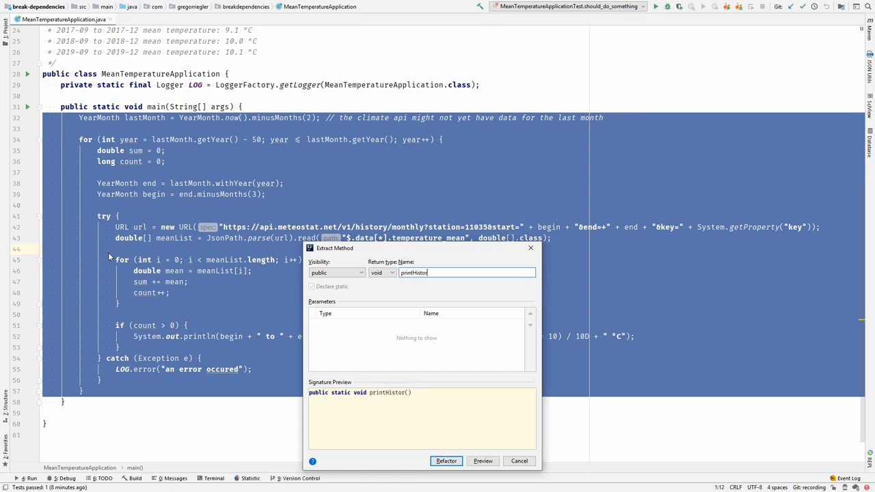
pyautogui.write('icalMeanTem')
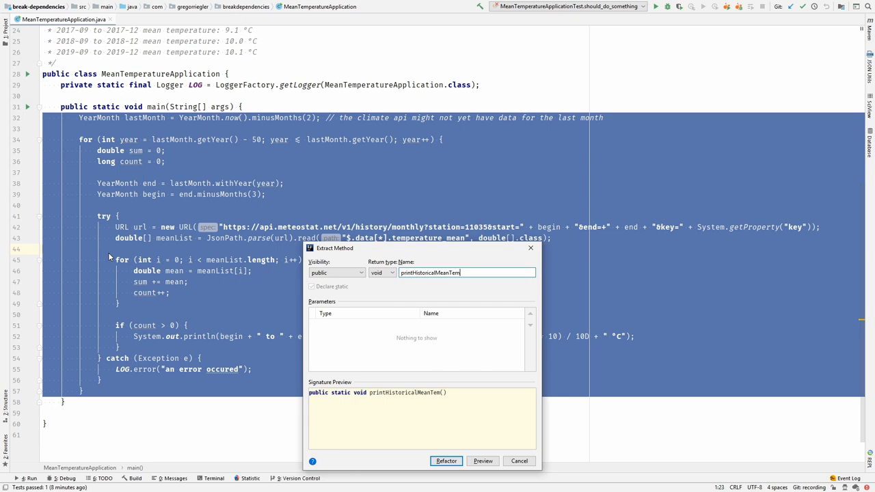
pyautogui.write('peratures')
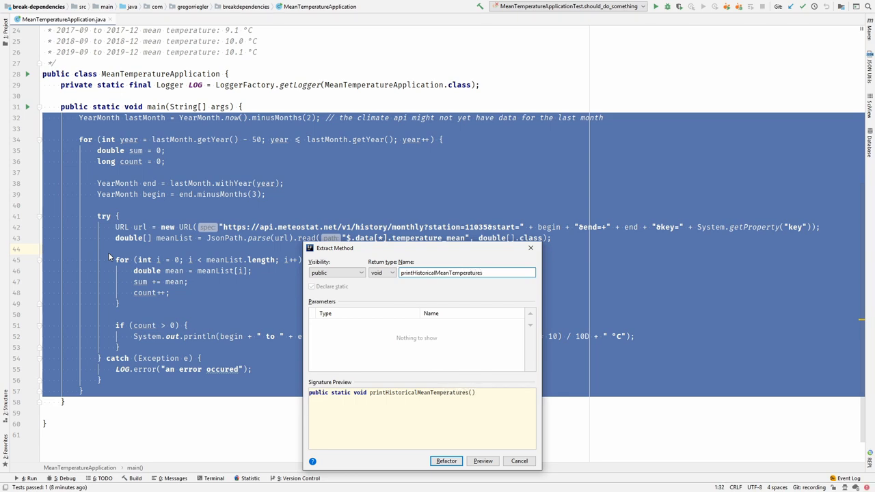
pyautogui.click(446, 460)
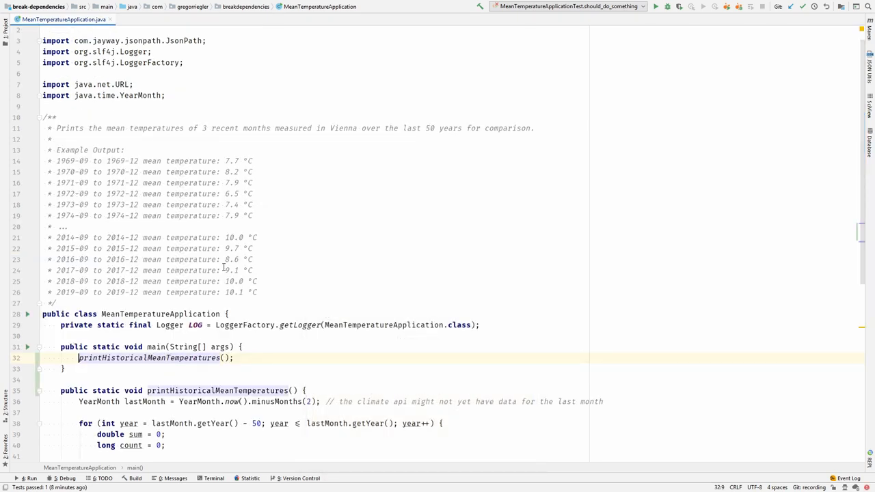
pyautogui.scroll(-3)
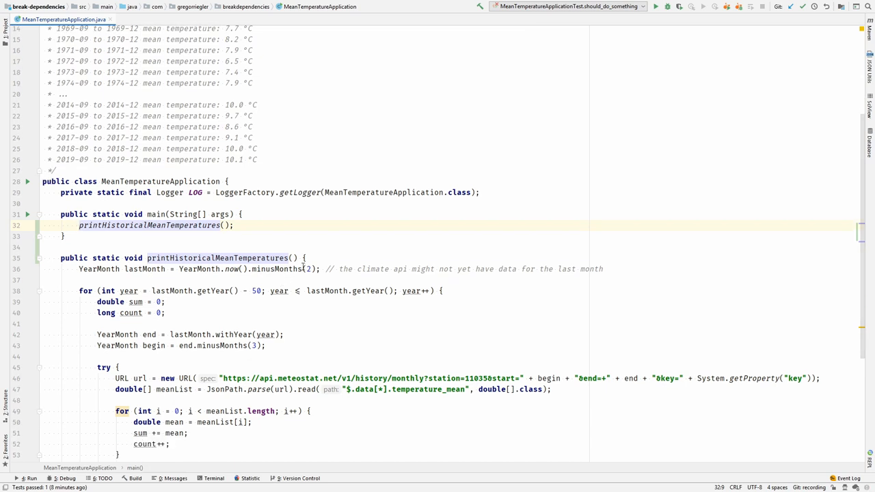
pyautogui.click(231, 268)
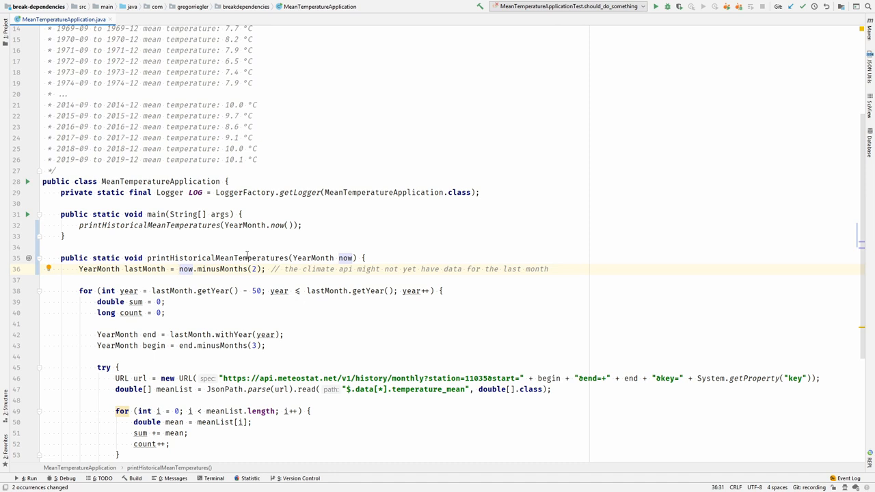
pyautogui.click(179, 268)
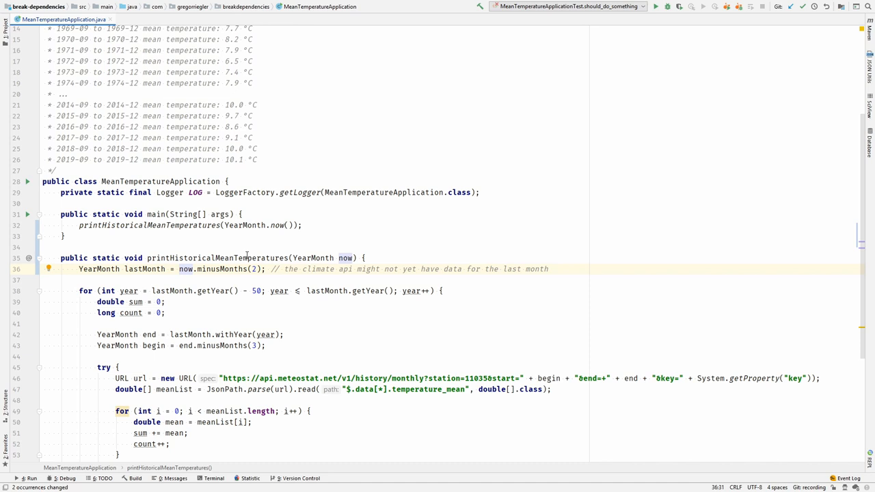
pyautogui.doubleClick(217, 256)
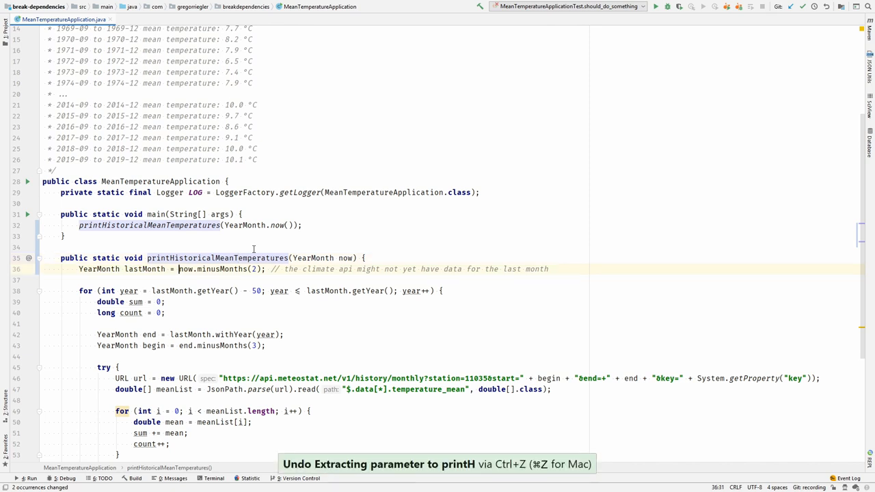
pyautogui.press('ctrl+z')
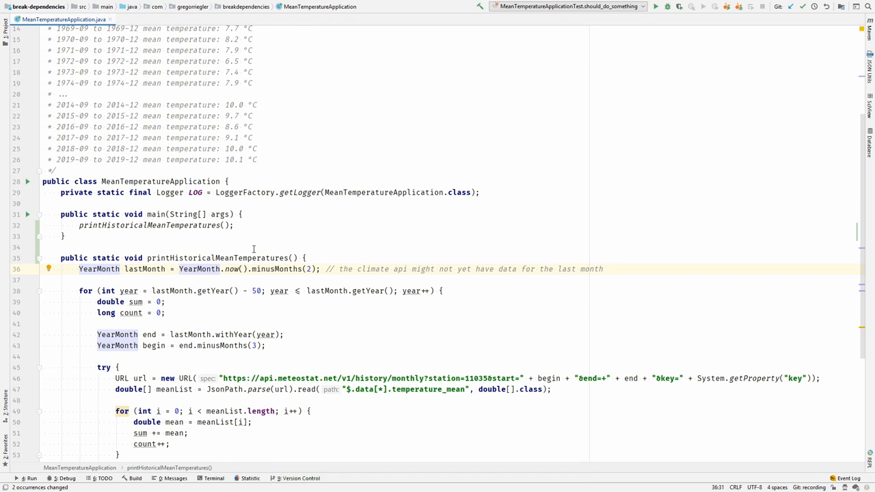
pyautogui.moveTo(237, 262)
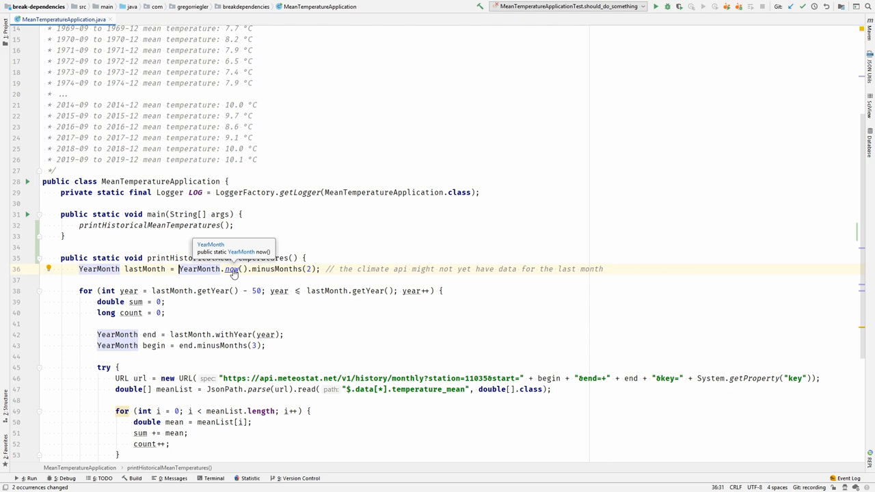
# Trace YearMonth.now() into Clock and view its FixedClock implementation
pyautogui.click(232, 268)
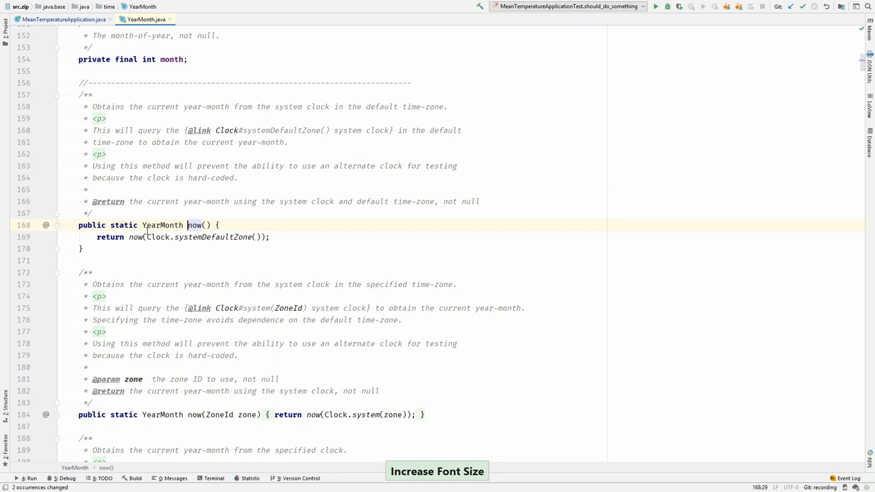
pyautogui.moveTo(179, 236)
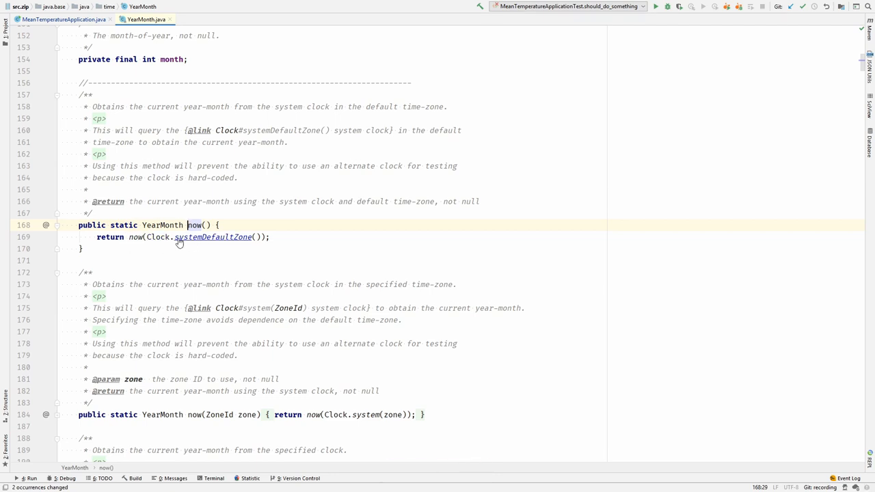
pyautogui.moveTo(157, 237)
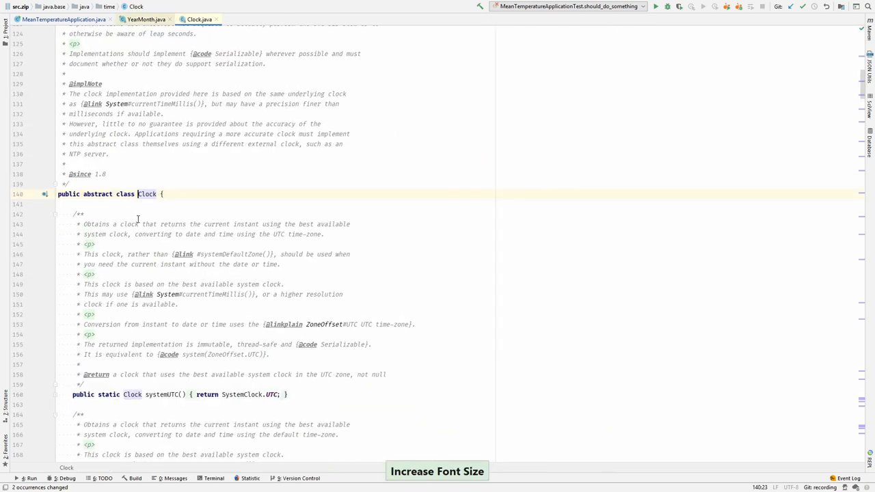
pyautogui.click(438, 470)
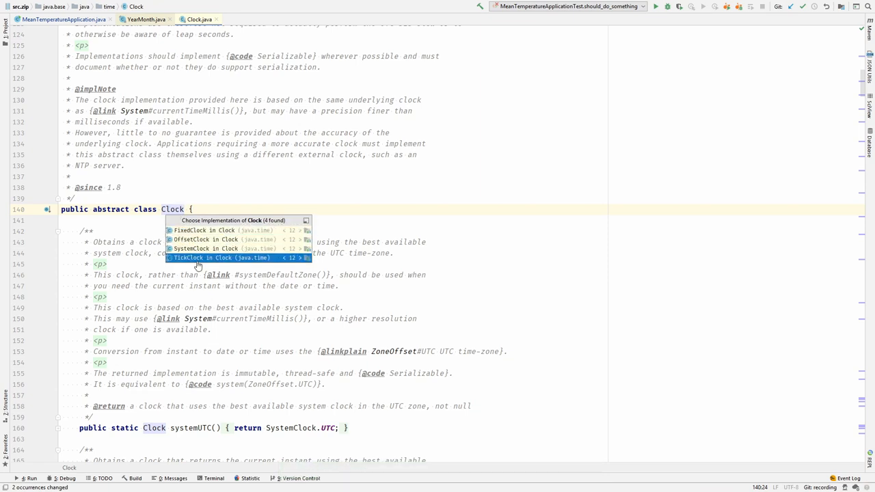
pyautogui.click(203, 230)
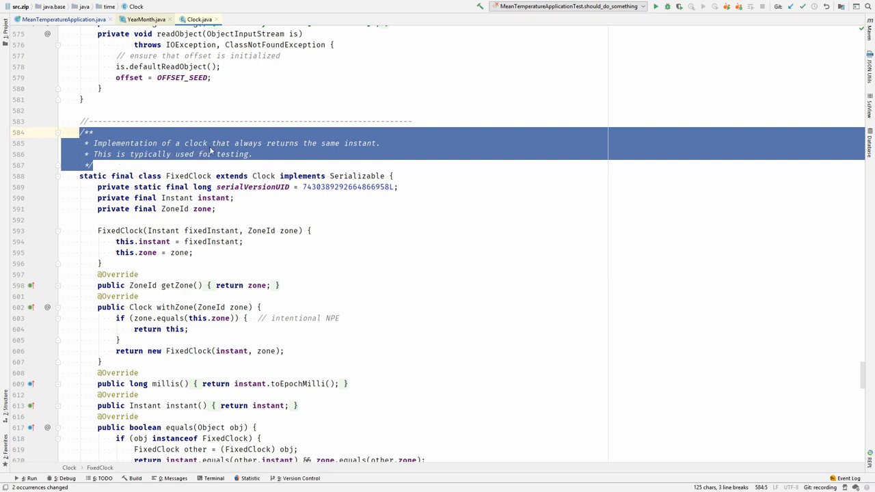
pyautogui.moveTo(340, 149)
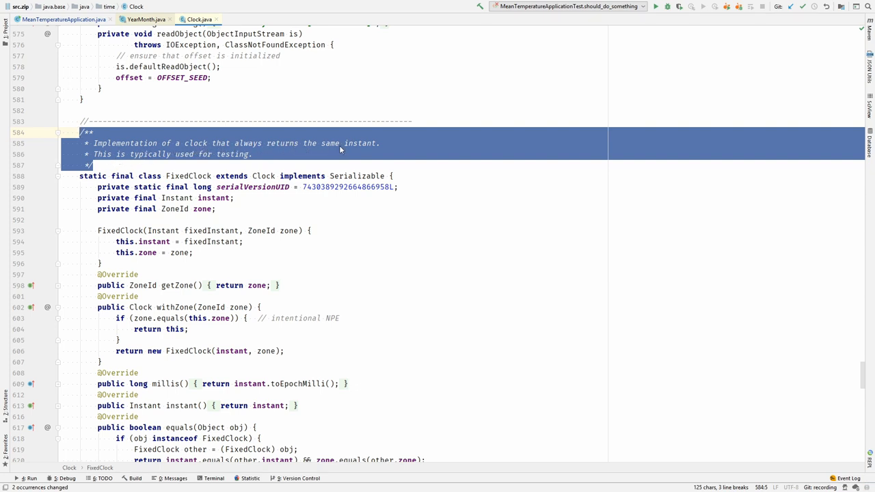
pyautogui.moveTo(210, 159)
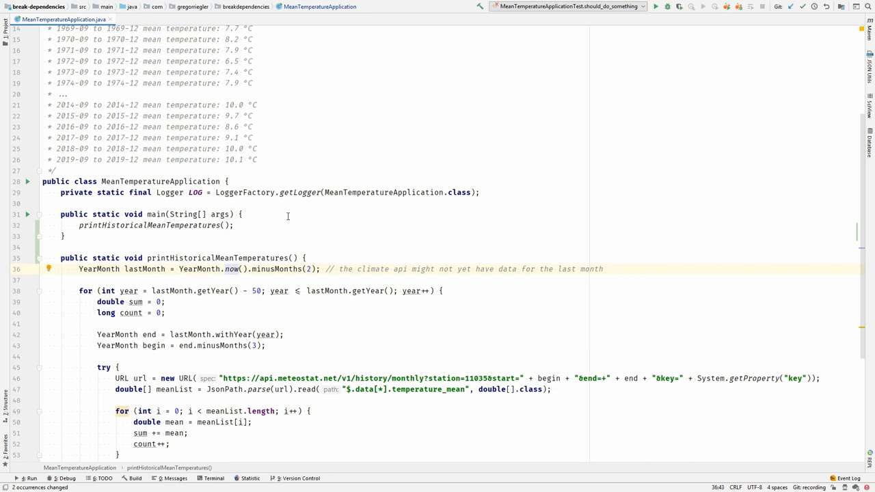
# Dismiss the Inline Method prompt and select YearMonth.now() for introducing a Clock parameter
pyautogui.press('ctrl+alt+n')
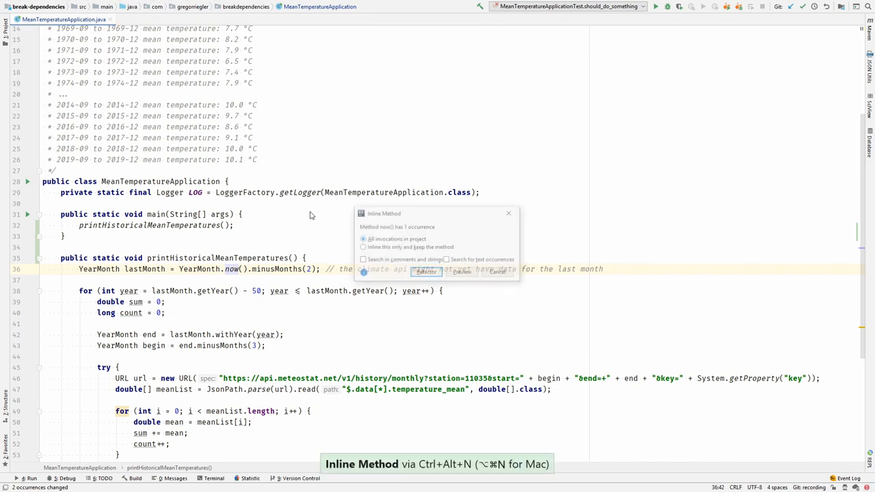
pyautogui.click(425, 271)
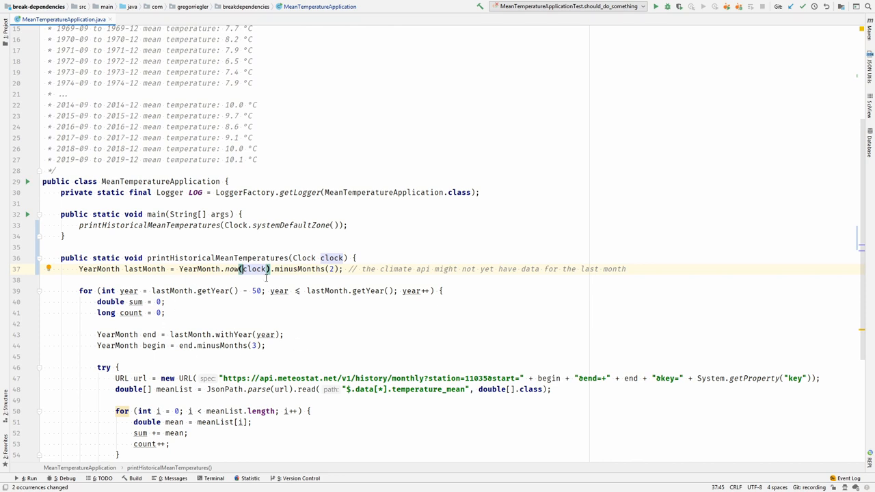
pyautogui.moveTo(353, 287)
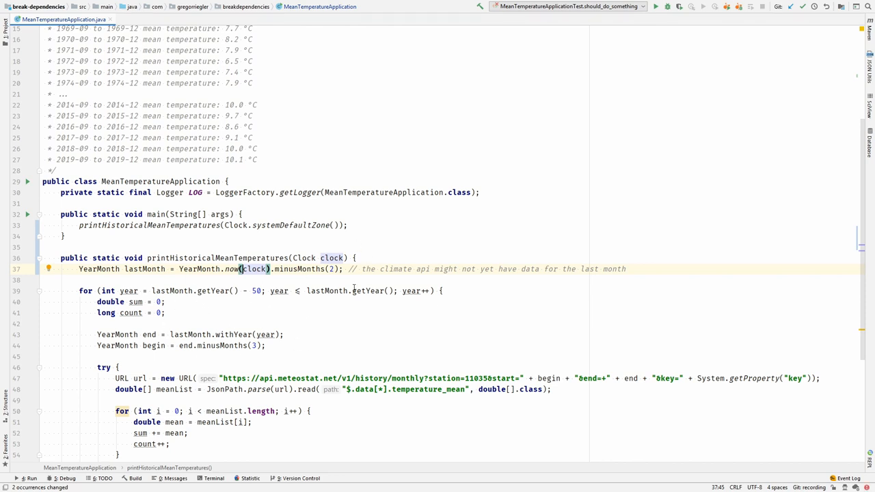
pyautogui.doubleClick(332, 257)
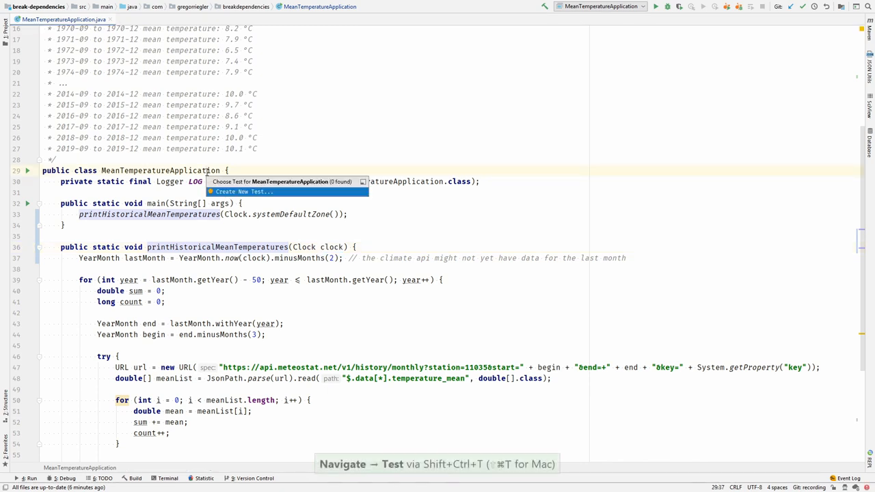
# Create a JUnit5 test class MeanTemperatureApplicationTest for MeanTemperatureApplication
pyautogui.click(243, 191)
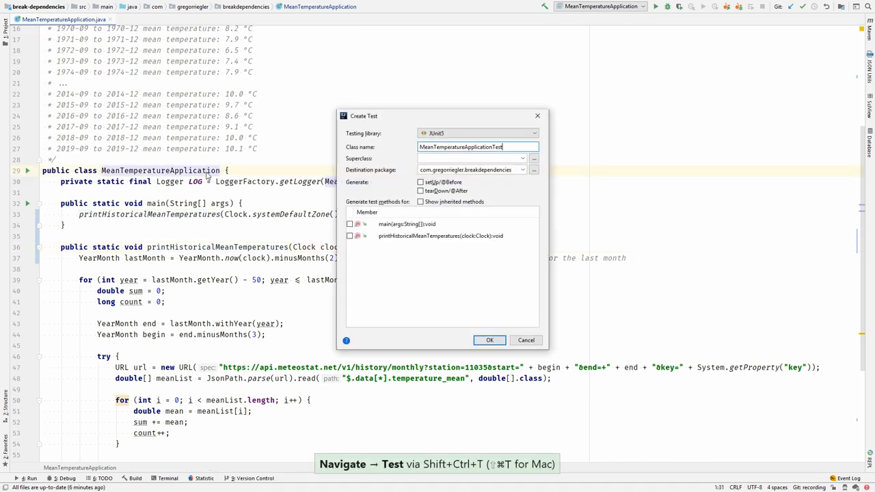
pyautogui.click(489, 339)
pyautogui.write('print')
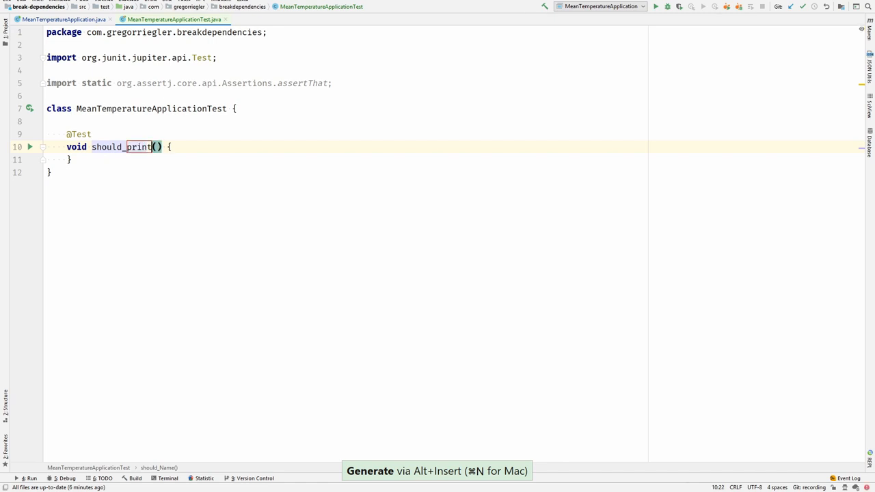
# Name the test should_print_temperatures and assign new MeanTemperatureApplication() to application
pyautogui.write('_temperatures')
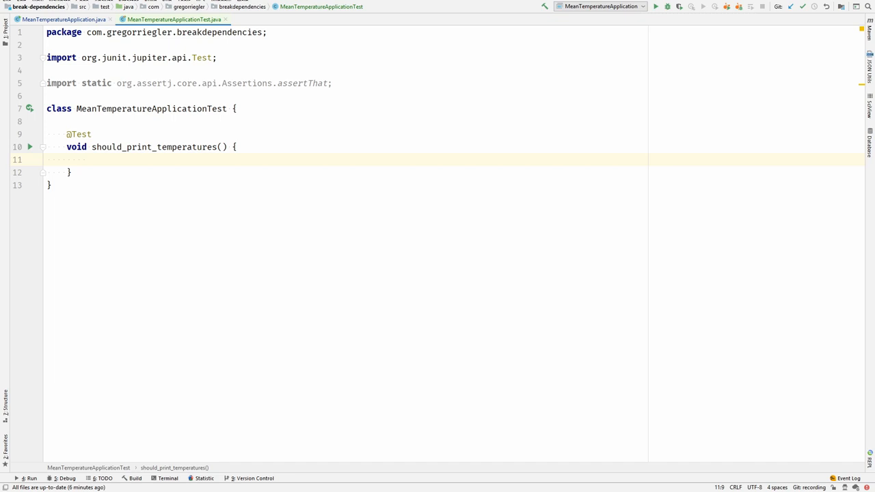
pyautogui.write('new MeanTemperatureApplication(')
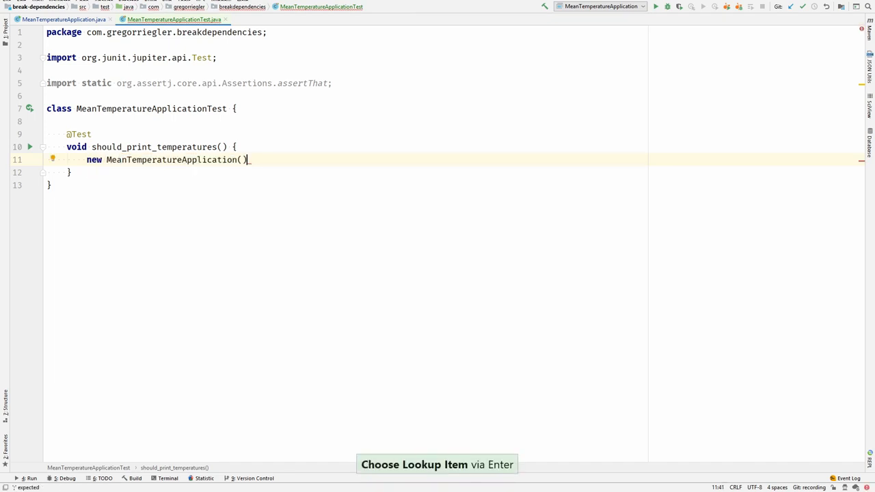
pyautogui.write(';')
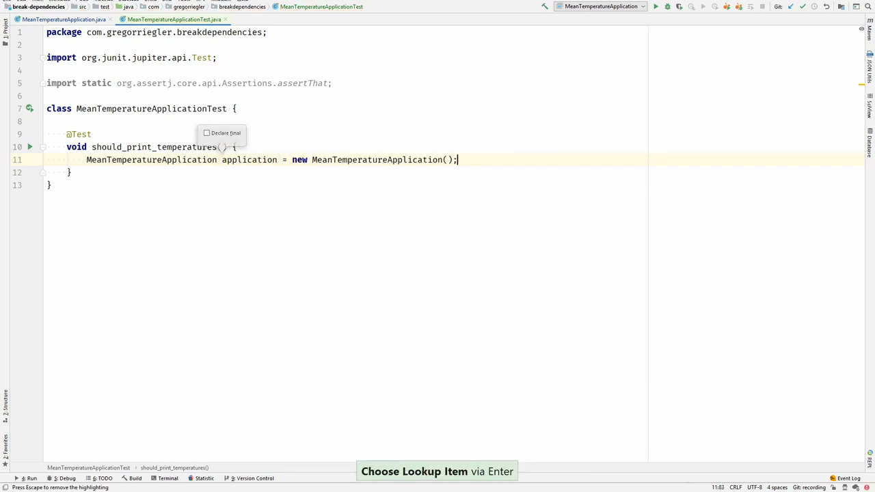
pyautogui.write('appli')
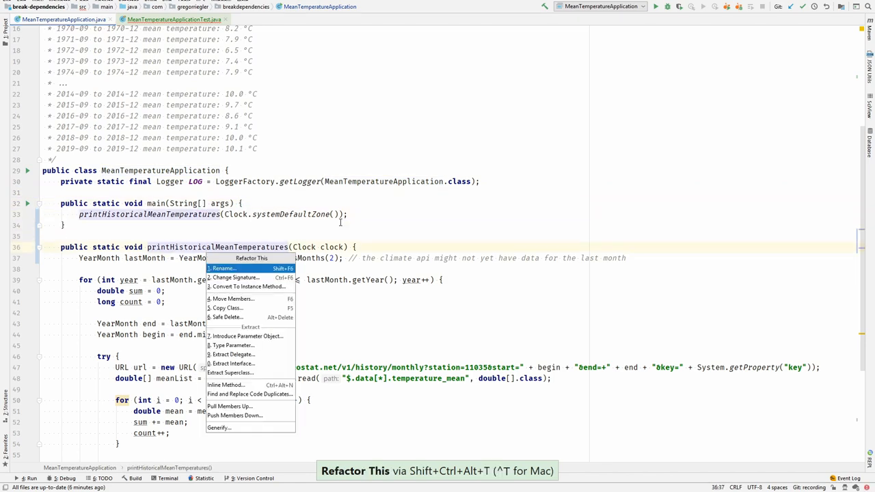
# Return to MeanTemperatureApplicationTest to call printHistoricalMeanTemperatures on application
pyautogui.click(249, 286)
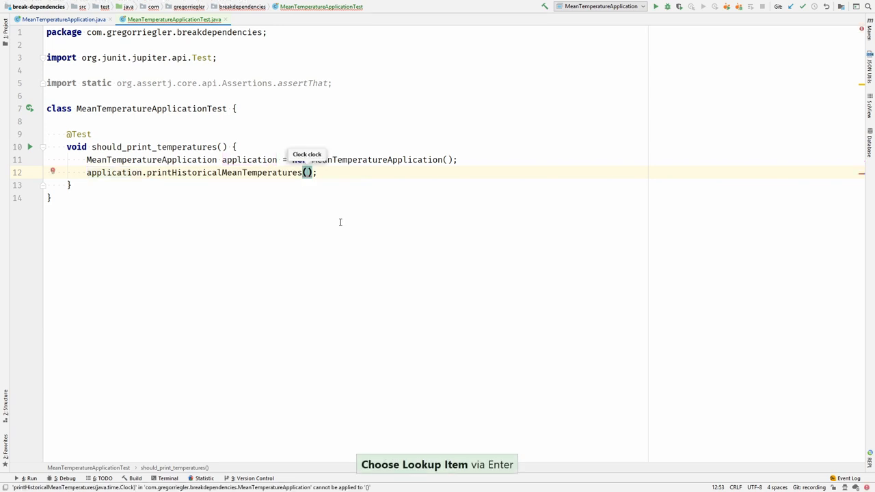
# Pass Clock.fixed(Instant.parse("2020-01-20T00:00:00Z"), Zone... as the test's clock argument
pyautogui.write('Co')
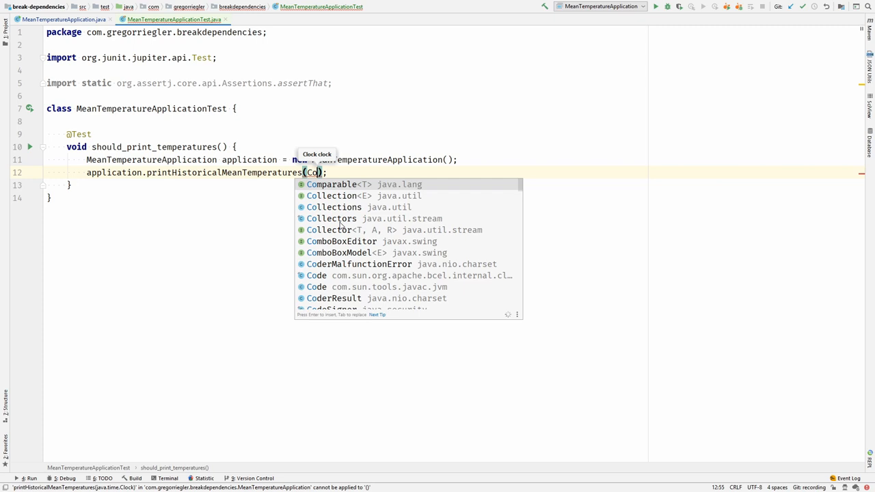
pyautogui.write('lock.fixed(Instant.parse(')
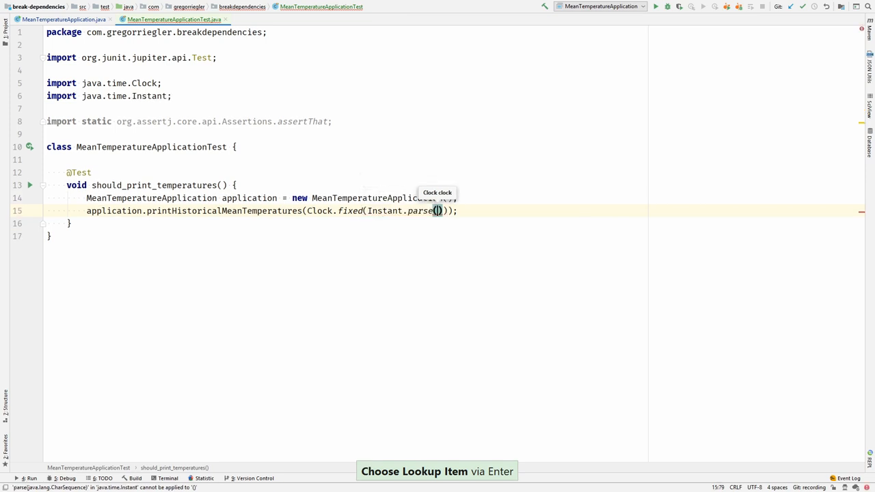
pyautogui.write('"')
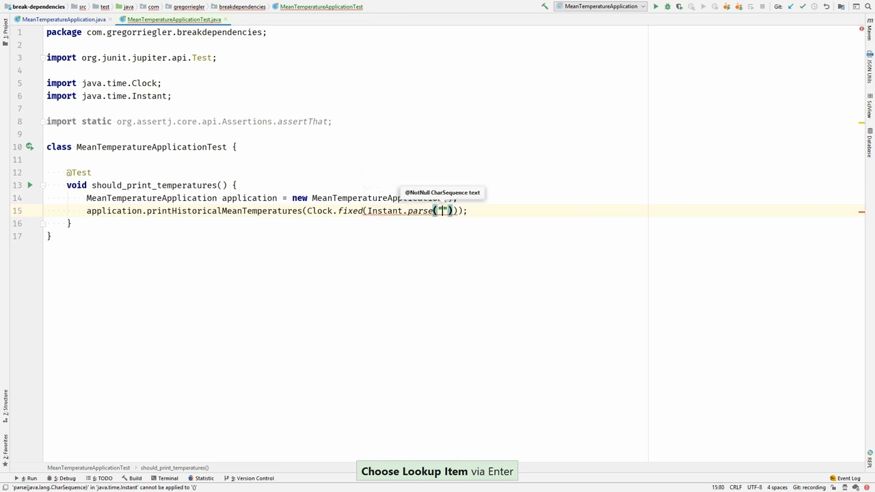
pyautogui.write('2020-')
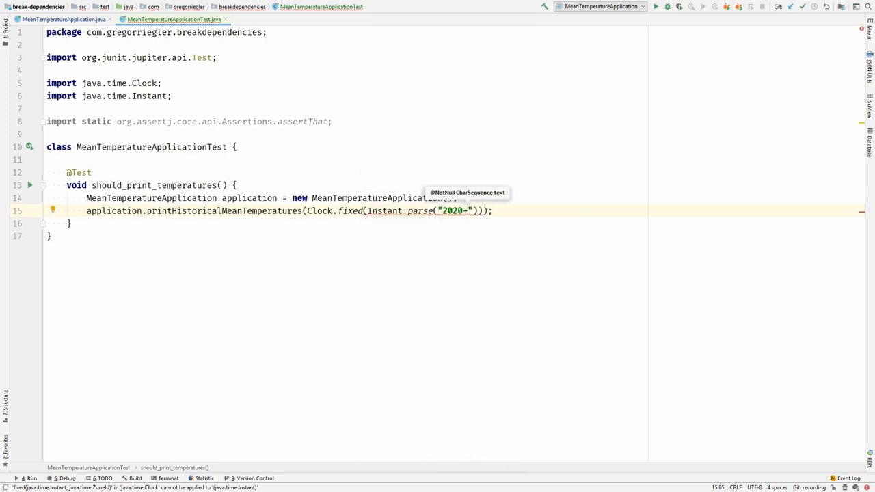
pyautogui.write('01-20')
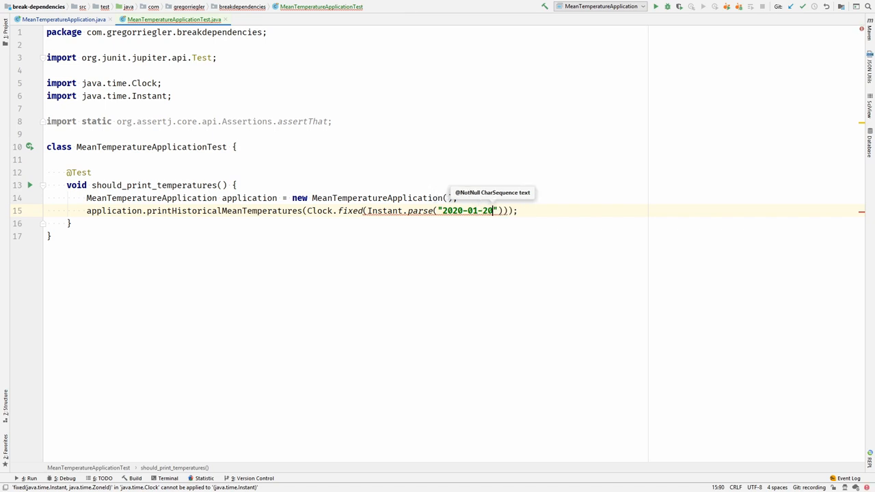
pyautogui.write('T00:00')
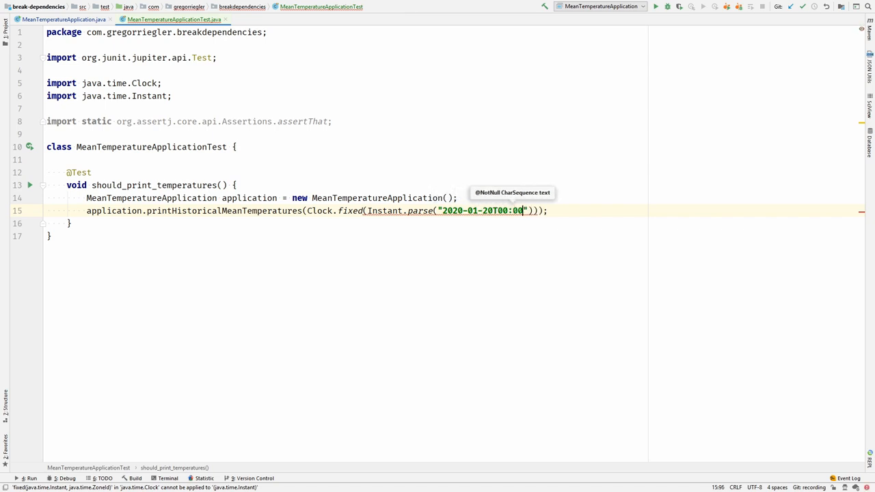
pyautogui.write(':00')
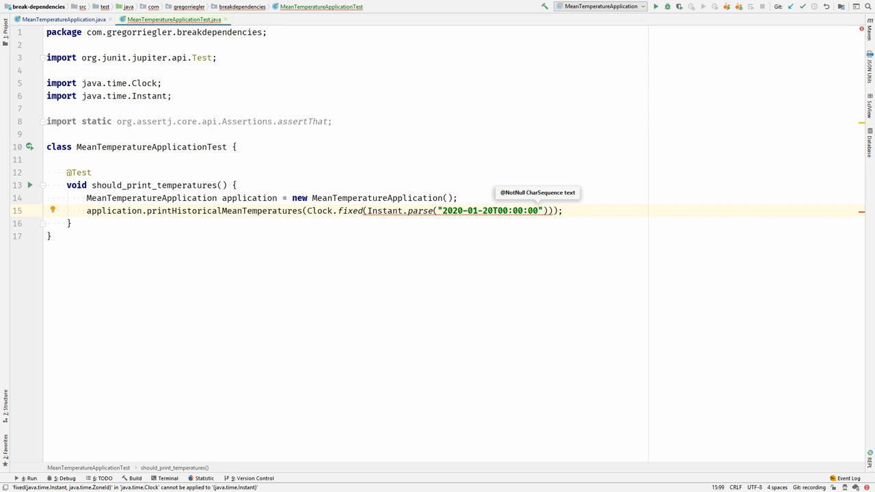
pyautogui.write('Z')
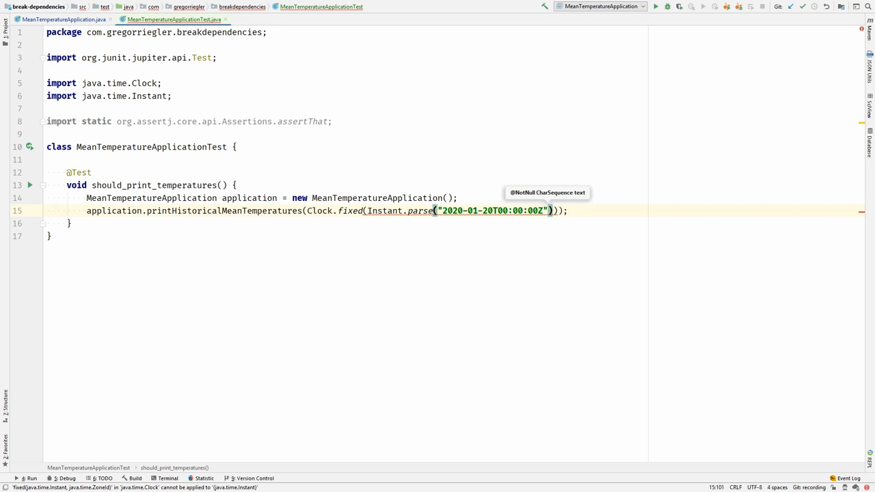
pyautogui.write(',')
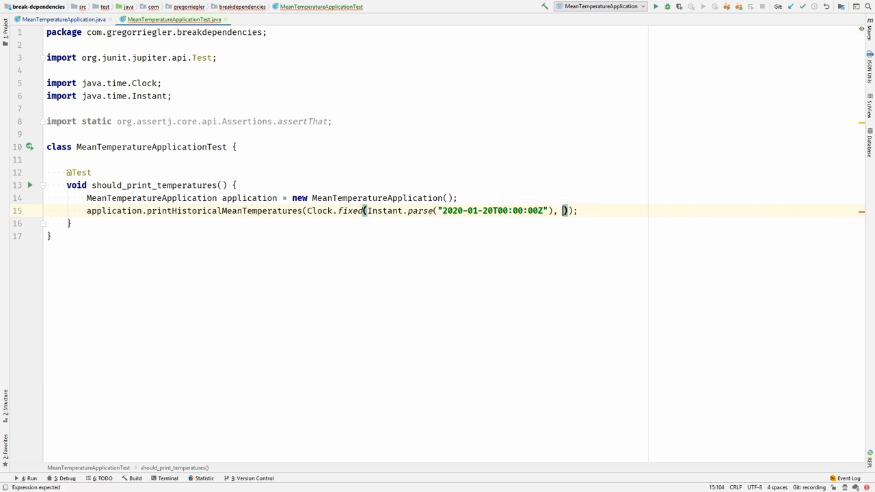
pyautogui.write('Zone')
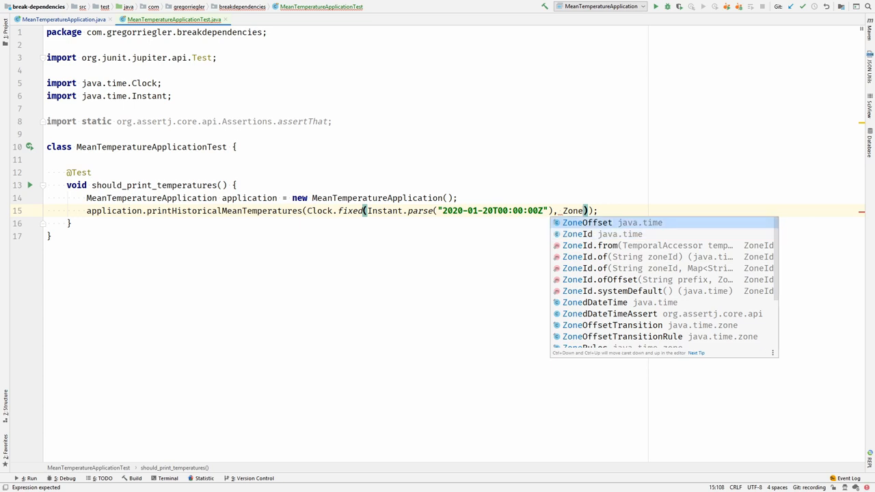